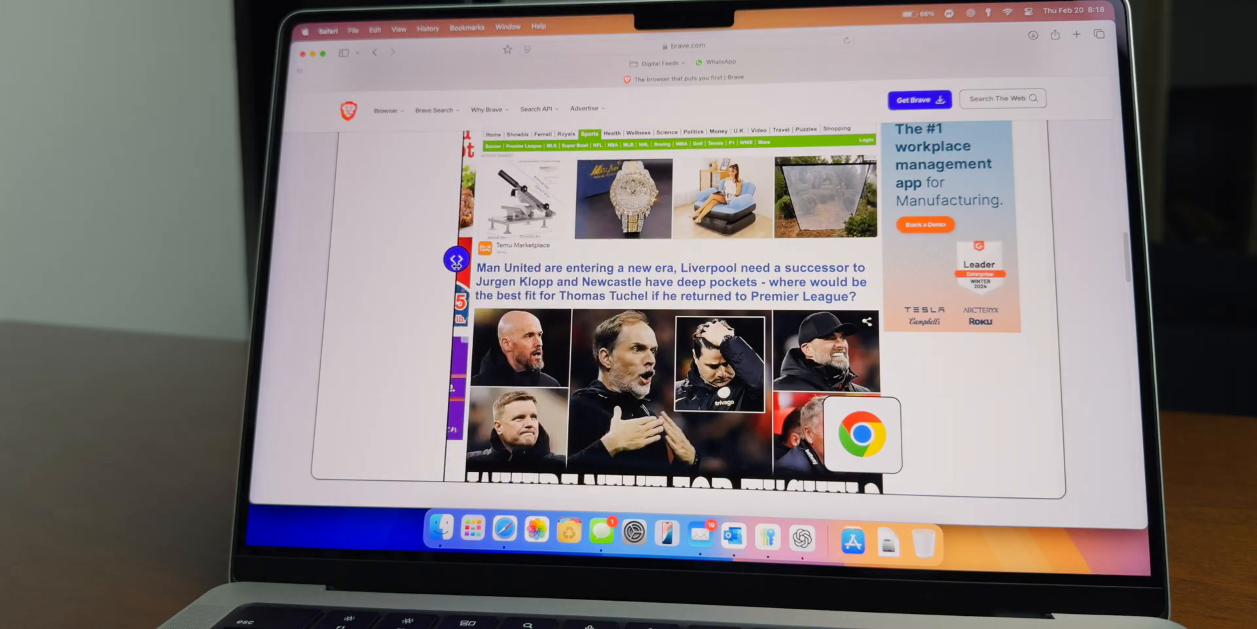
Step: Scroll The Verge's Storystream in Brave, where Shields reports 12 blocked trackers
scroll("down", 3)
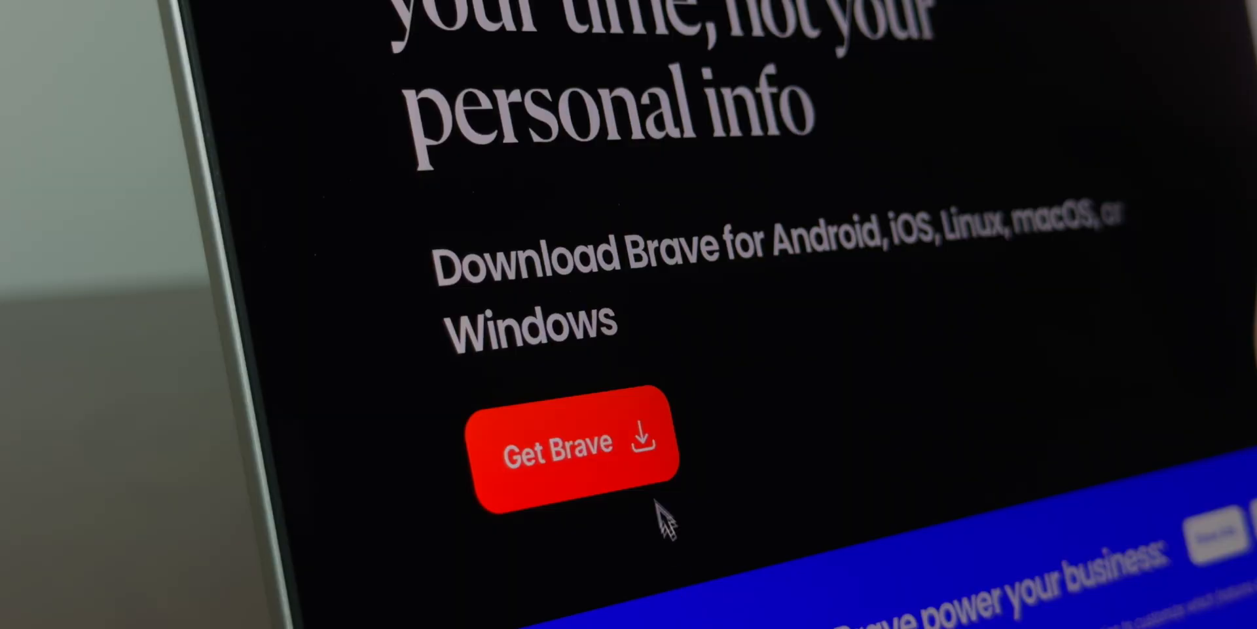
mouse_move(633, 436)
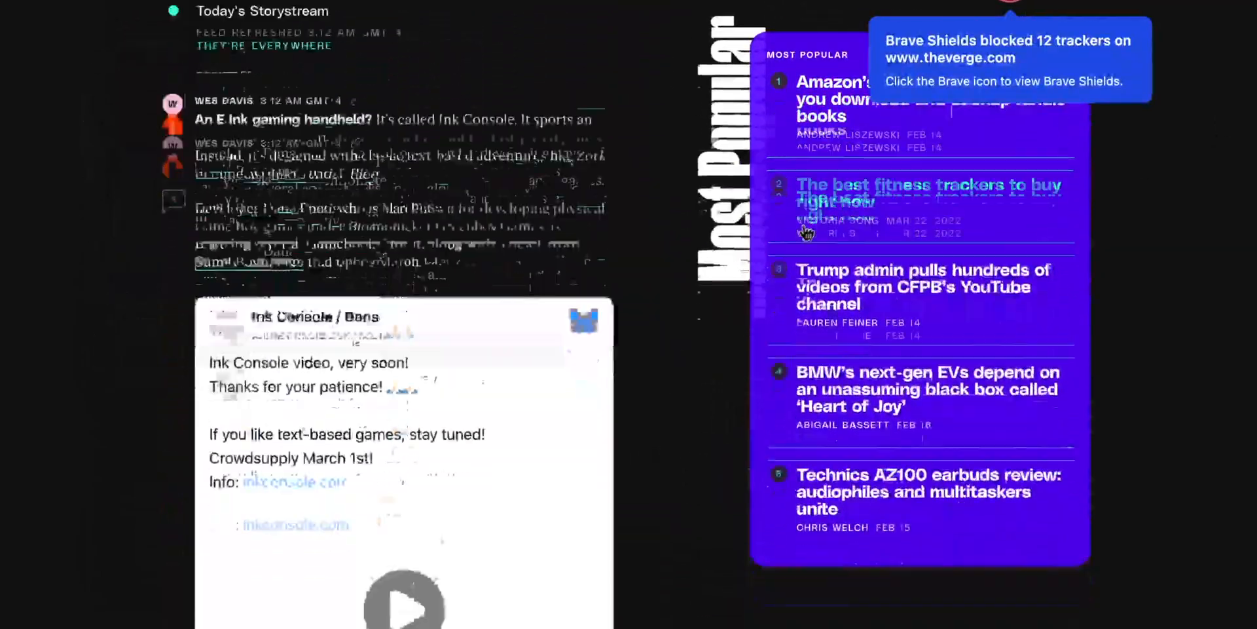
scroll("down", 3)
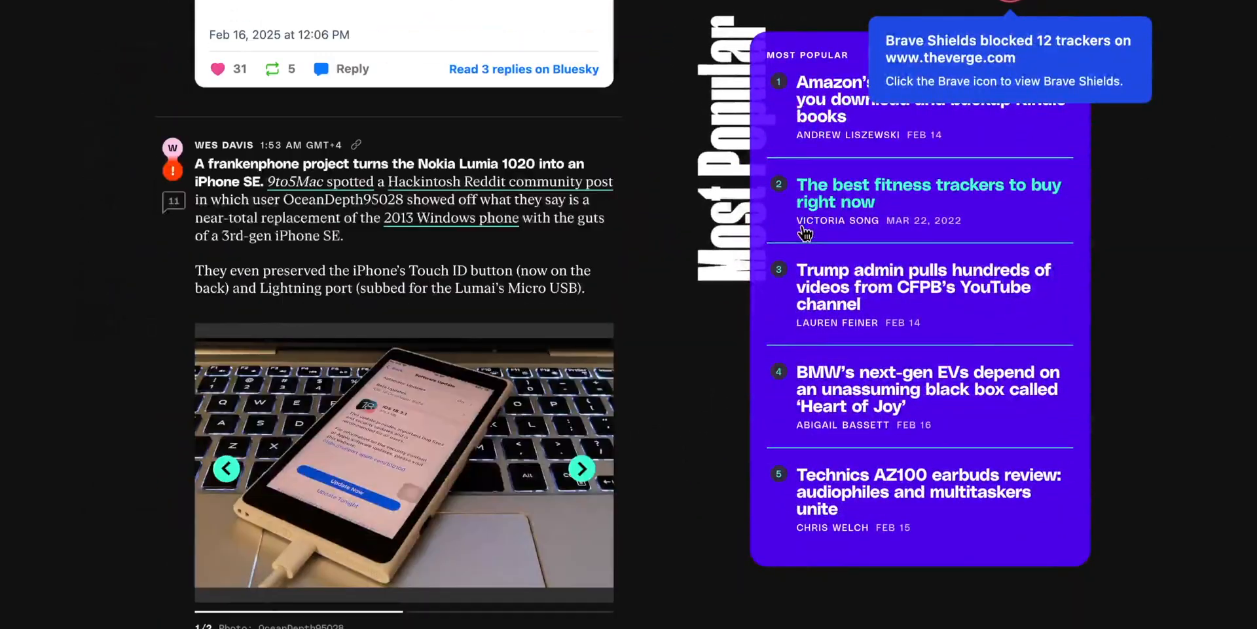
scroll("down", 3)
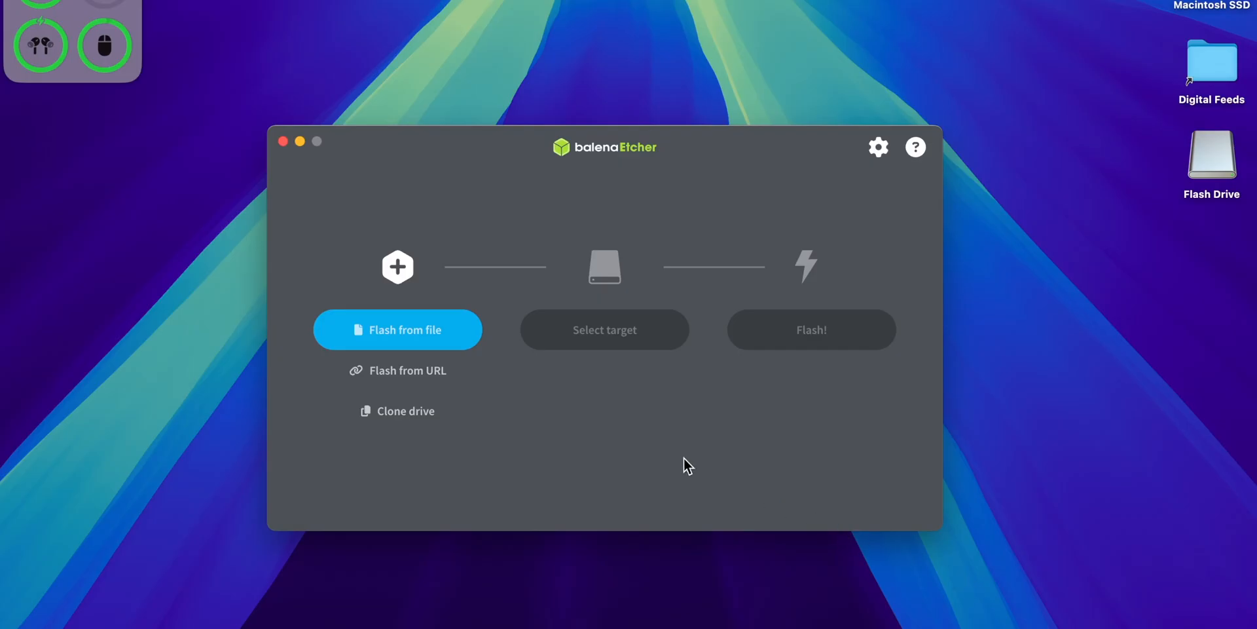
Step: Load Win11_24H2_English_x64.iso from Downloads as the source image in balenaEtcher
left_click(397, 330)
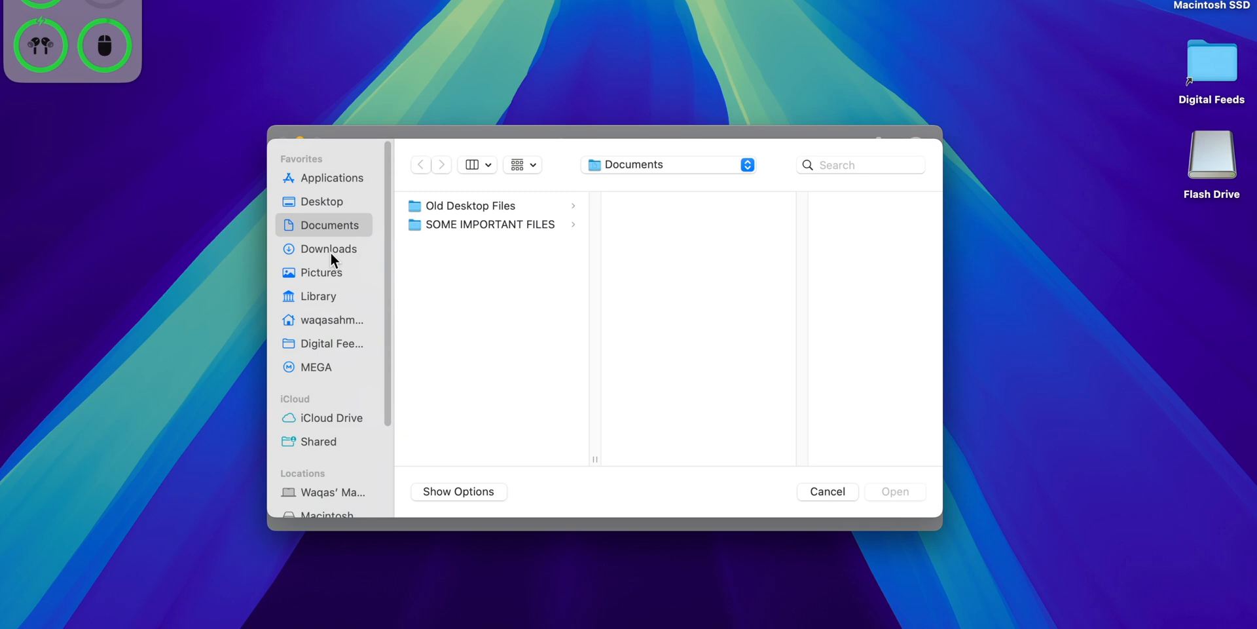
left_click(327, 249)
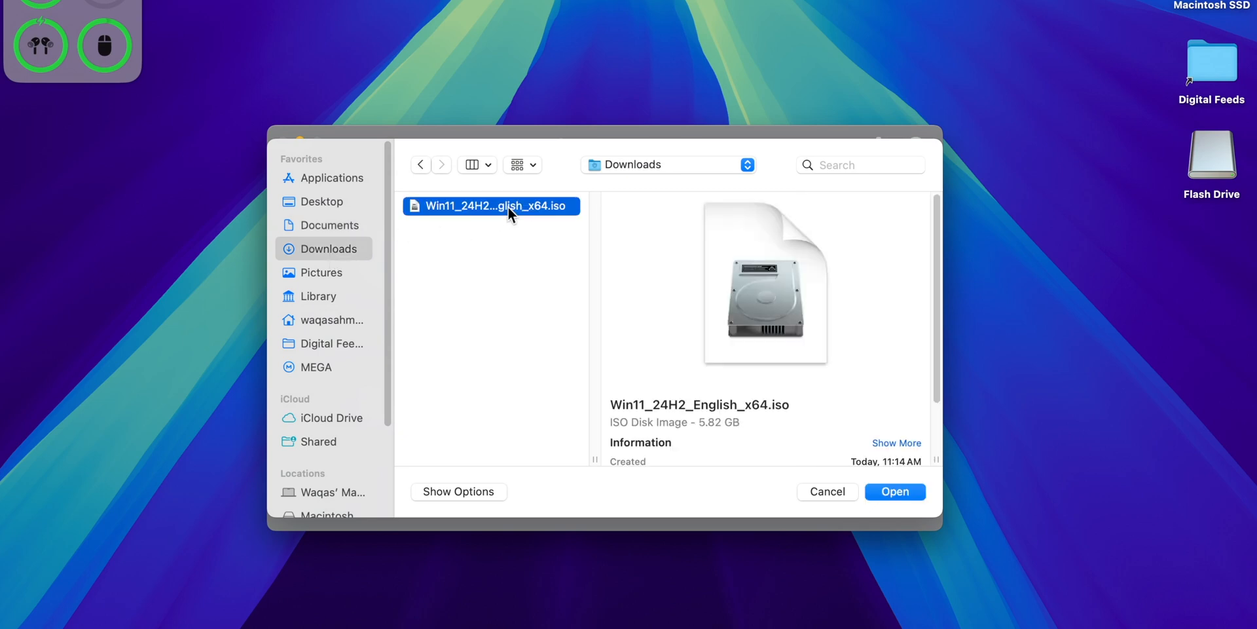
left_click(895, 490)
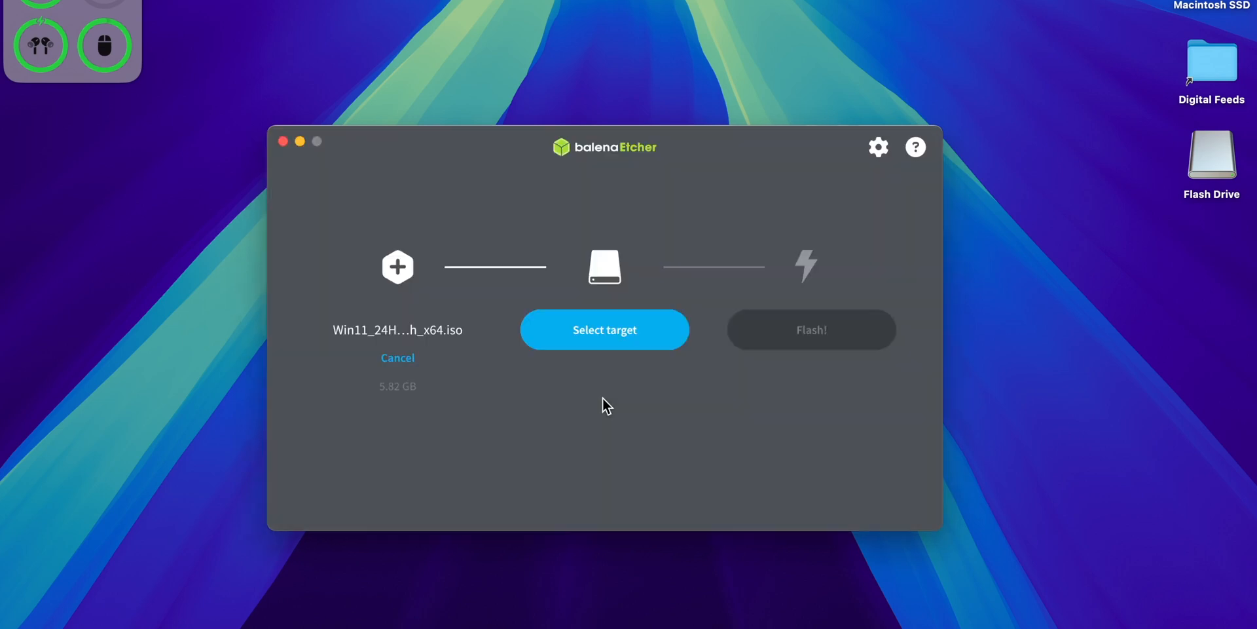
mouse_move(601, 345)
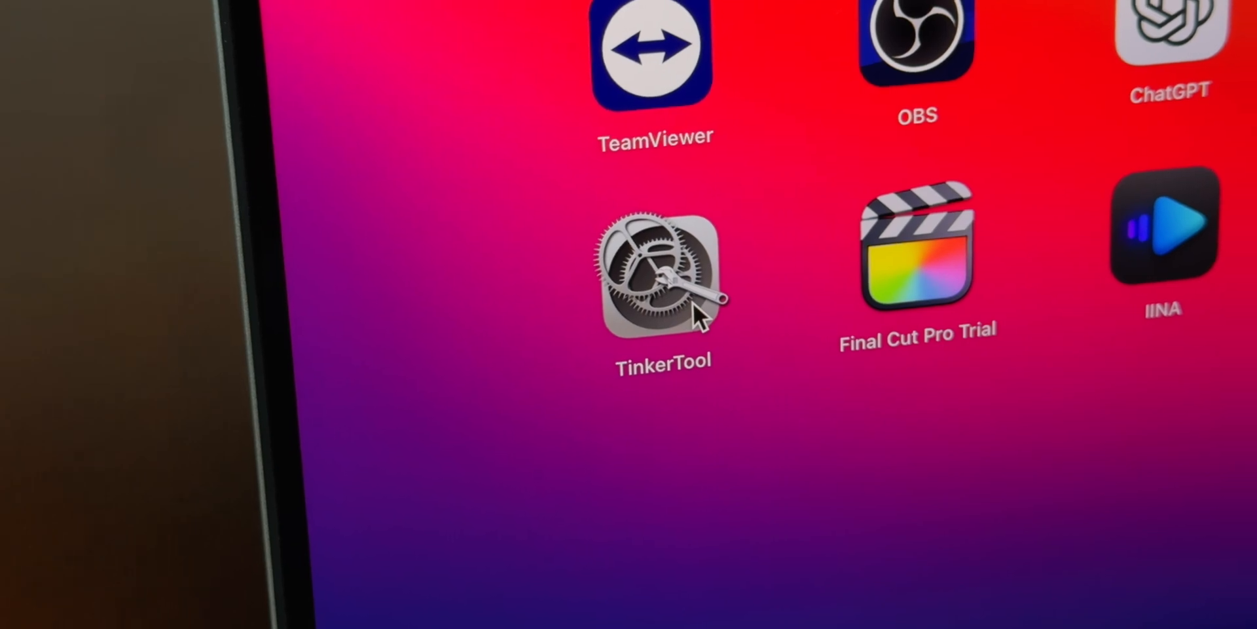
Step: Launch TinkerTool from its Launchpad icon
double_click(663, 269)
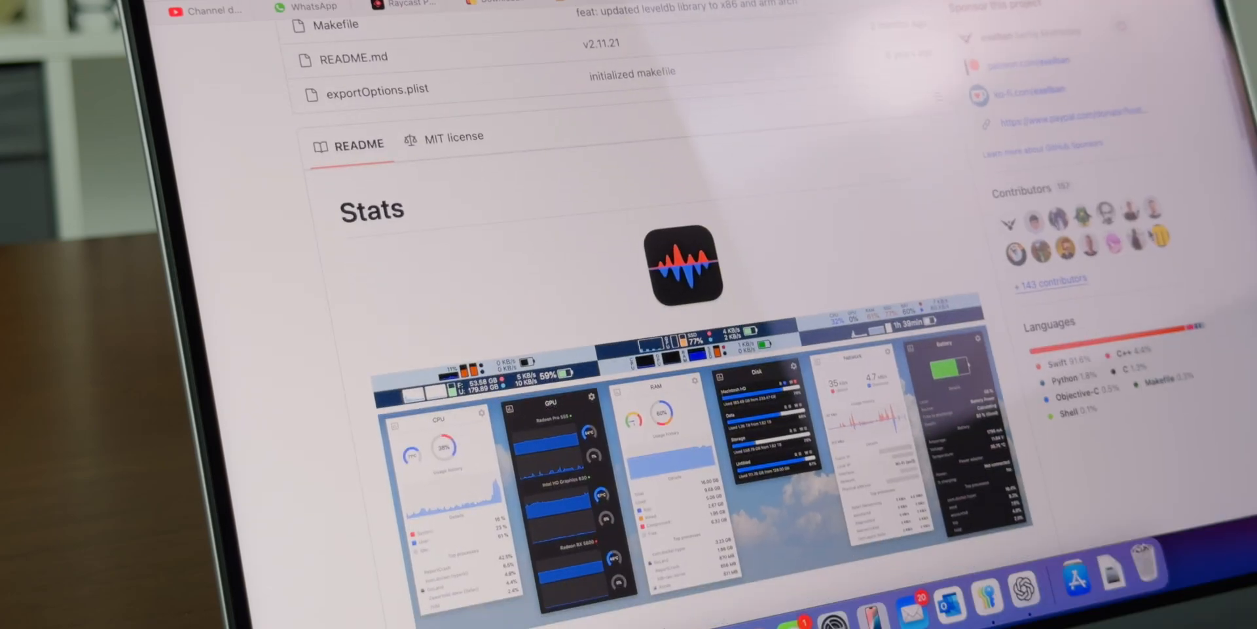
scroll("down", 3)
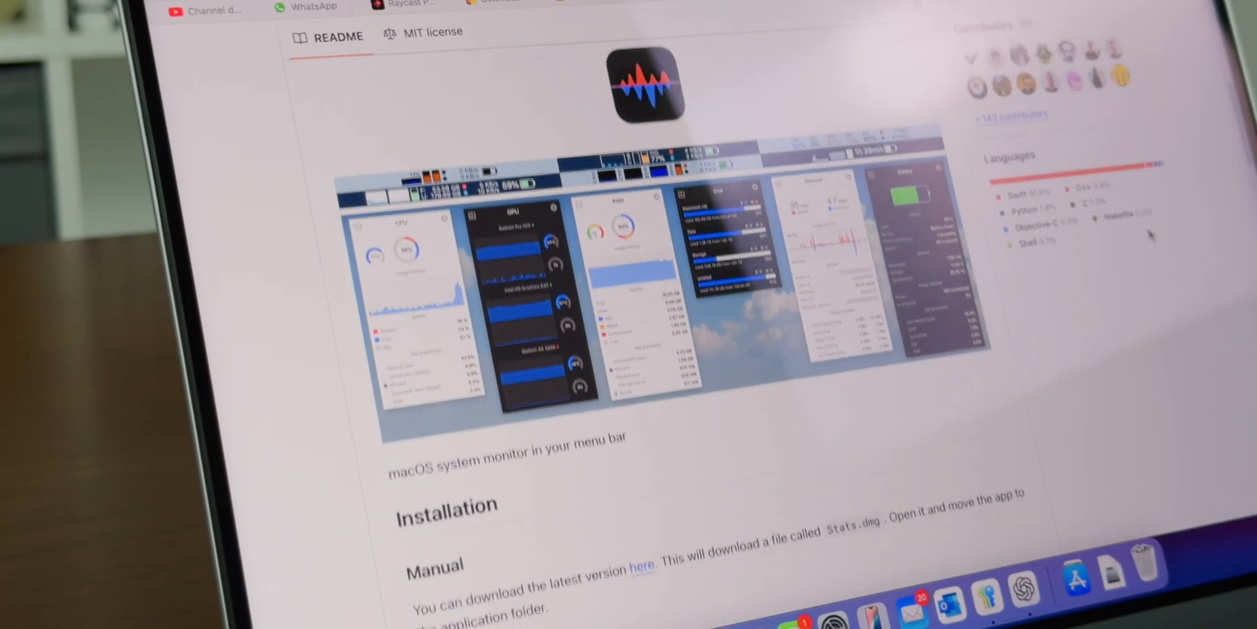
scroll("down", 3)
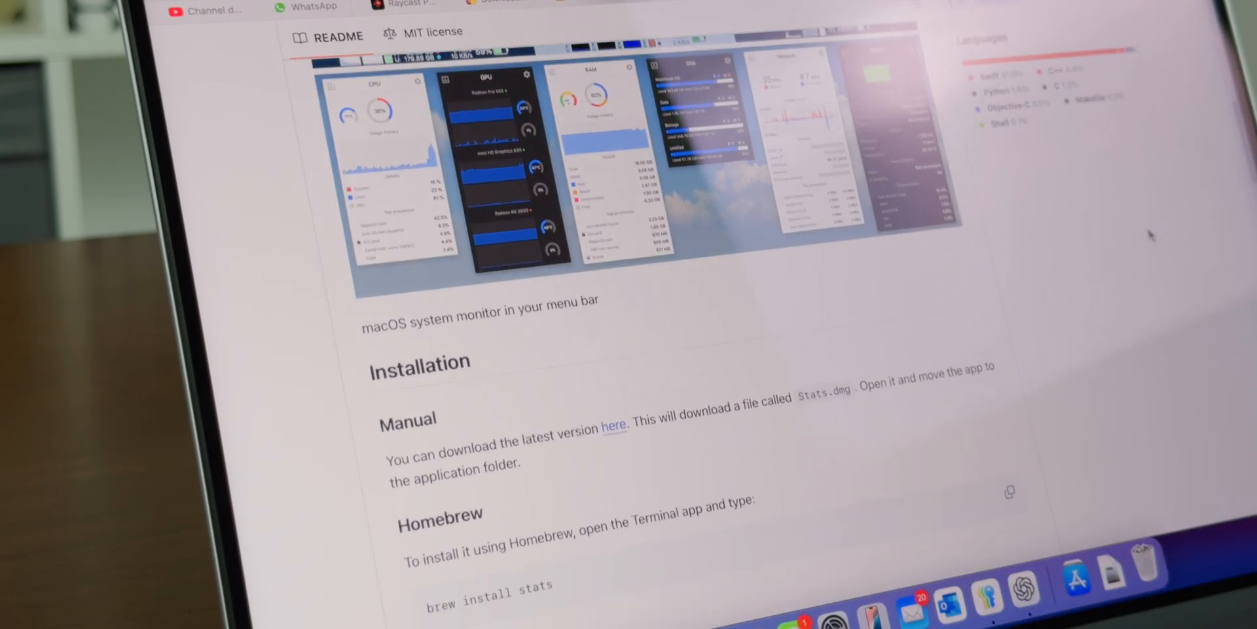